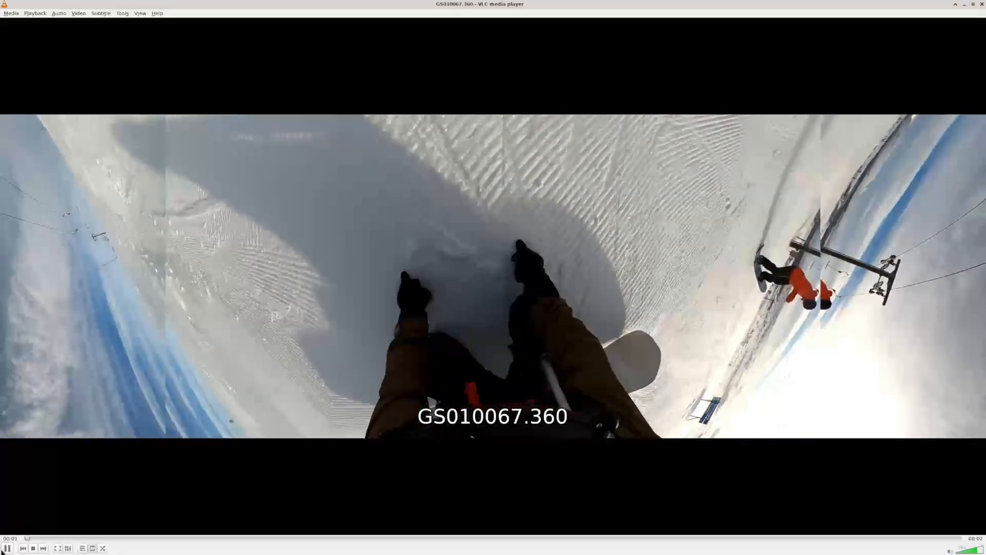
- Pause the raw GS010067.360 clip in VLC about one second in
left_click(8, 548)
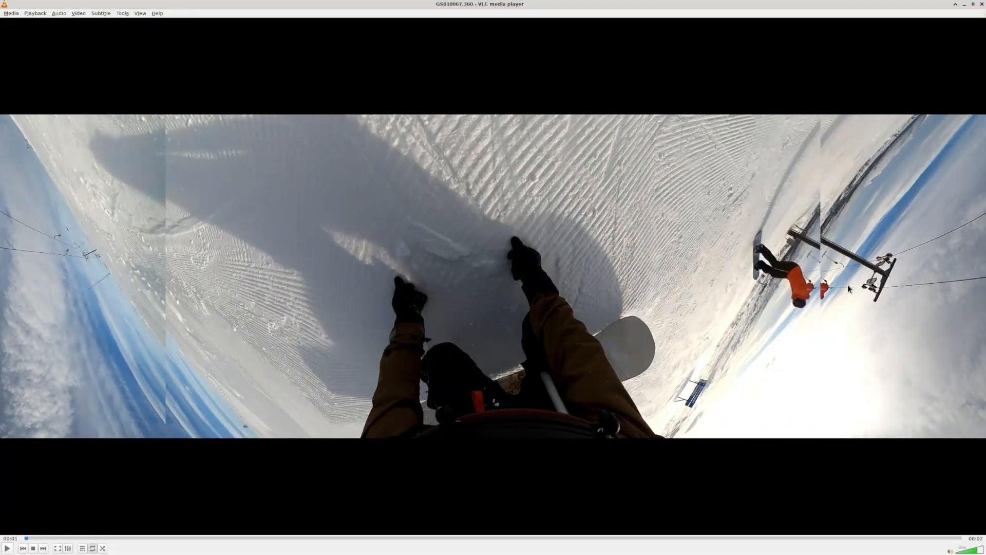
mouse_move(521, 218)
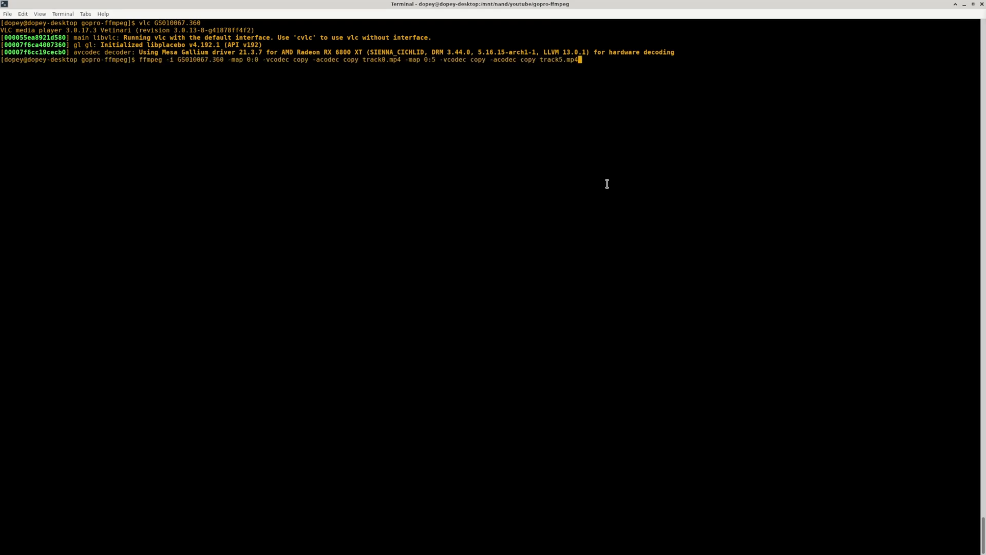
- Extract streams 0:0 and 0:5 into track0.mp4 and track5.mp4, previewing both in VLC
key("Return")
type("vlc track0.mp4")
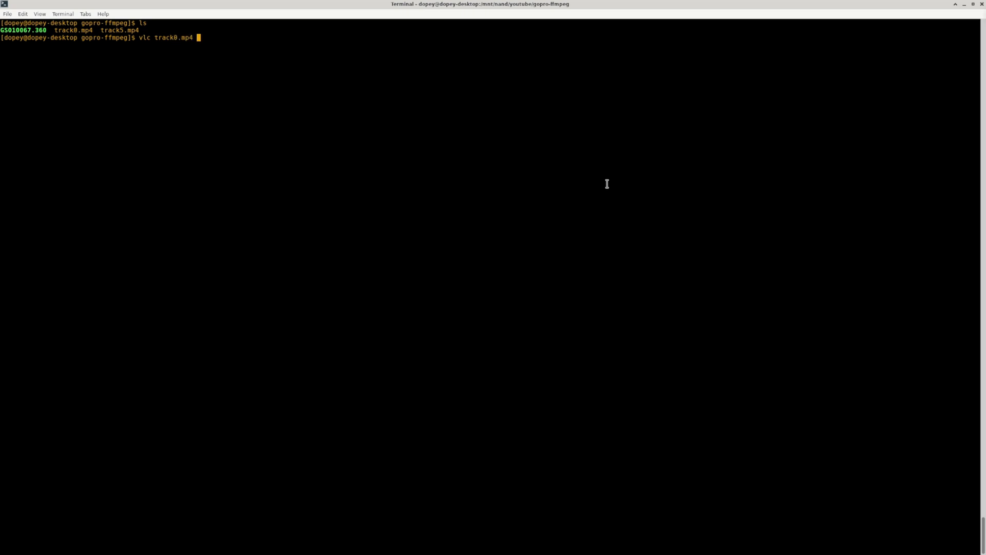
key("Return")
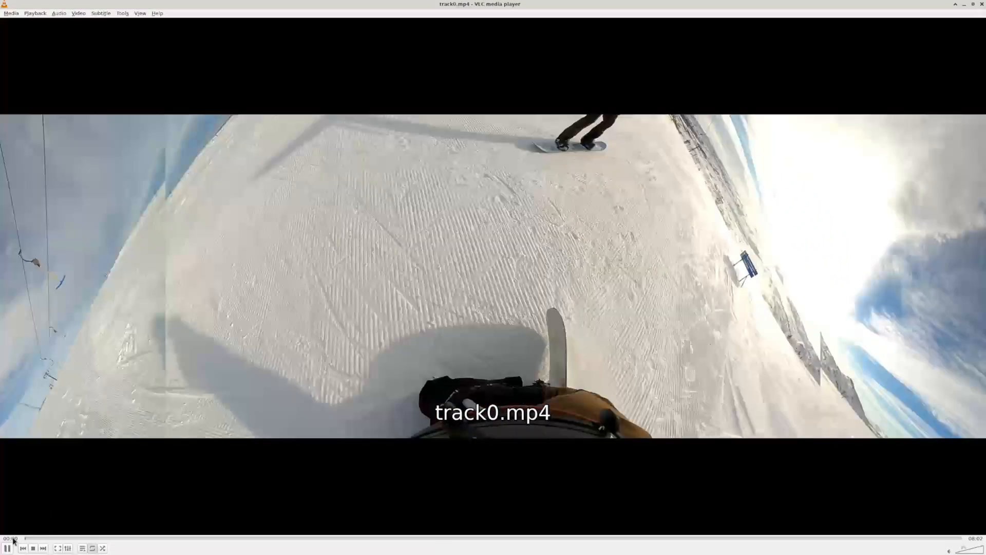
left_click(8, 549)
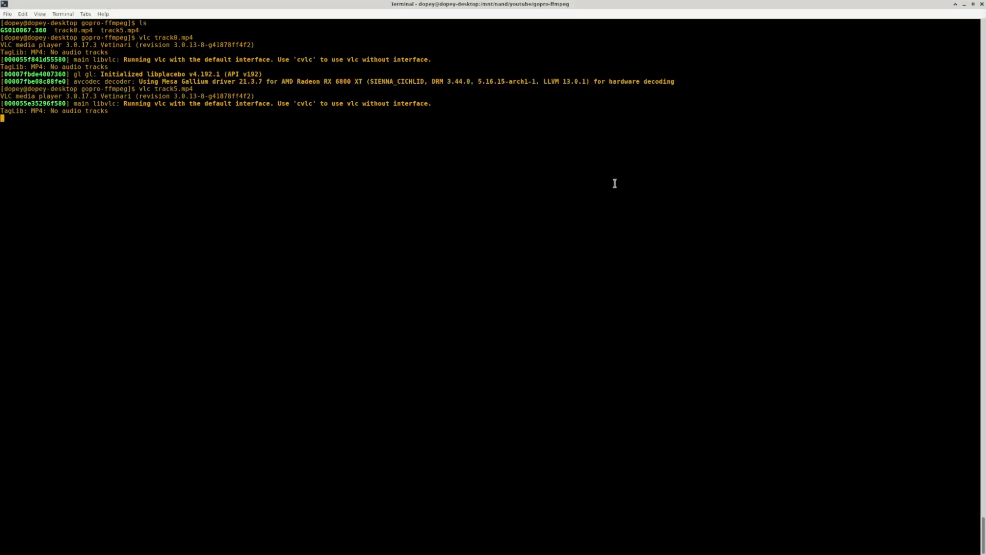
key("Return")
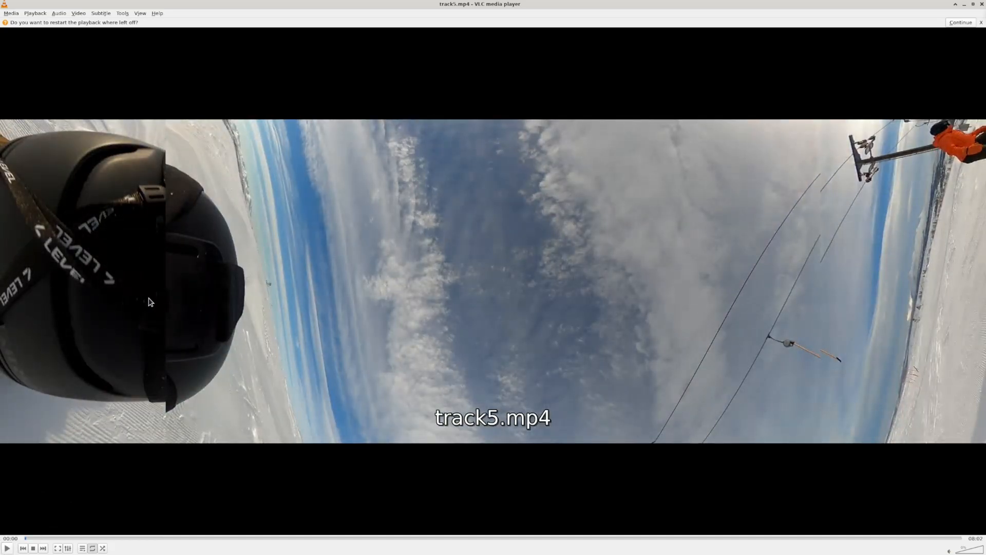
mouse_move(883, 171)
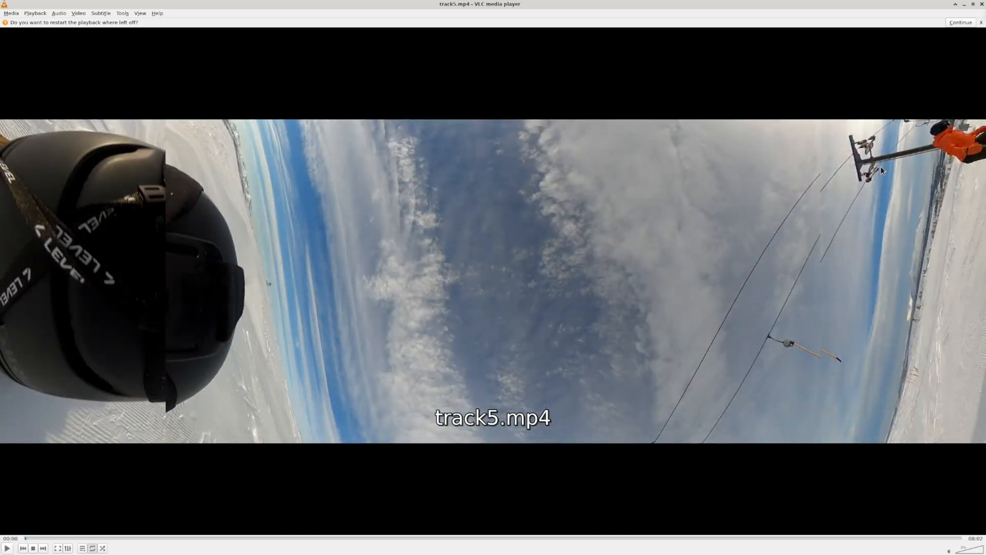
left_click(961, 22)
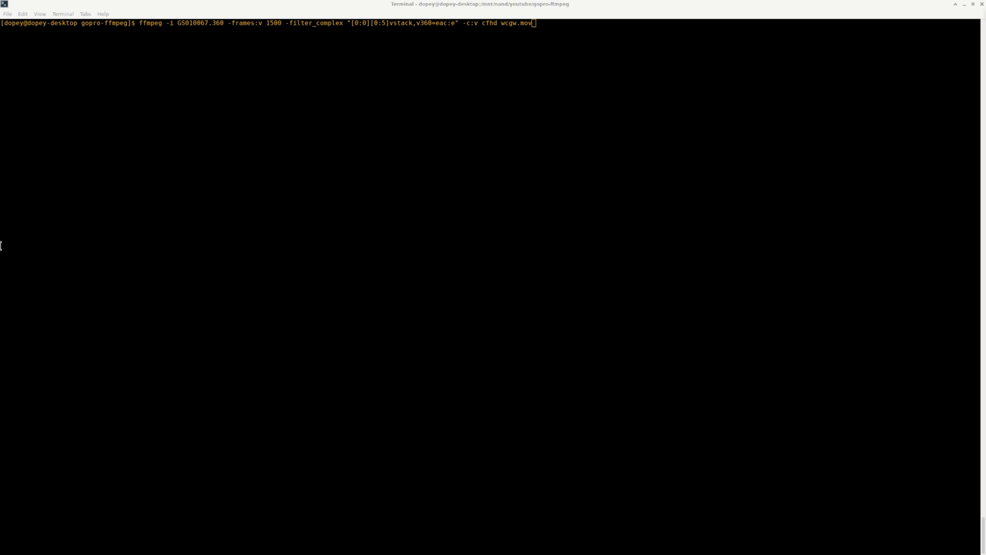
- Convert with vstack,v360=eac:e into CineForm wcgw.mov, then preview it paused in VLC
key("Return")
type("vlc wcgw.mov")
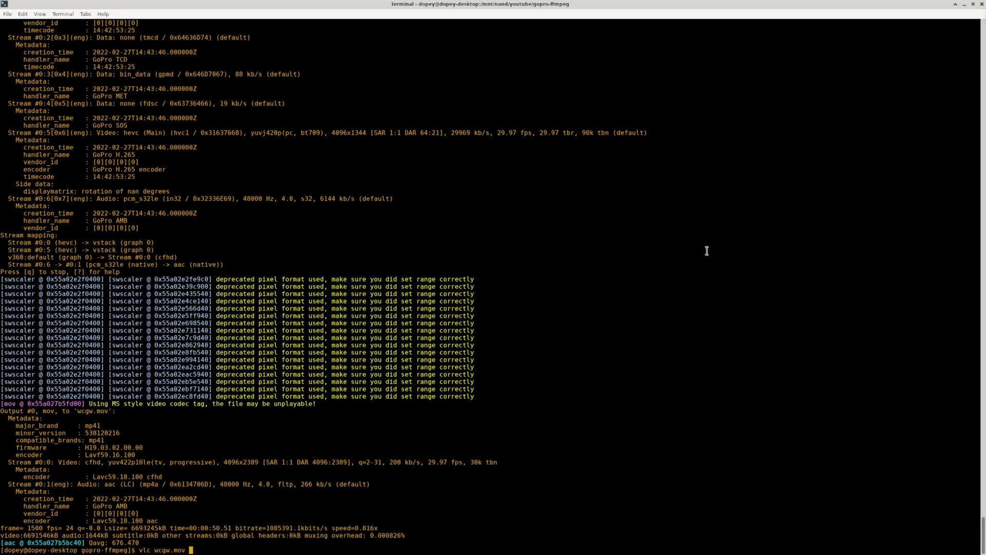
key("Return")
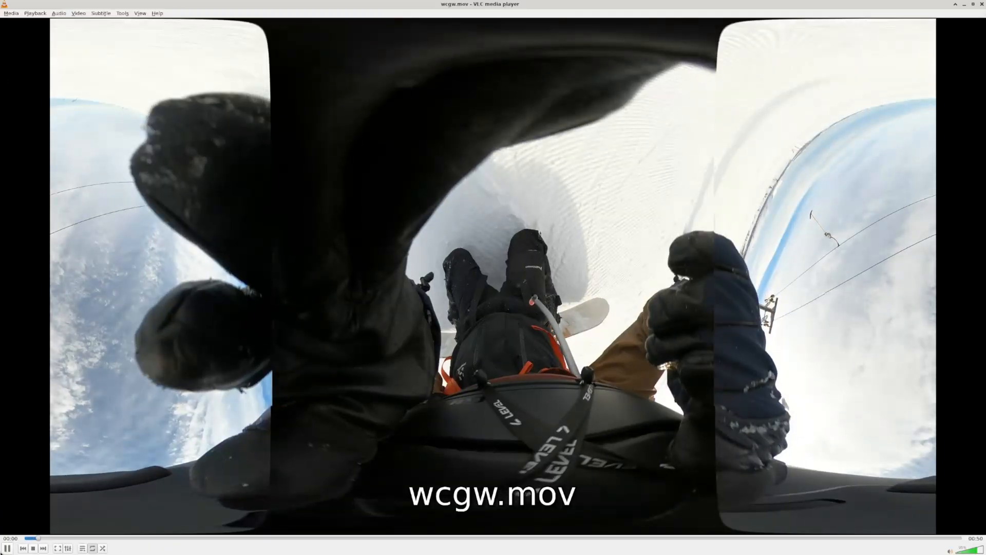
left_click(6, 548)
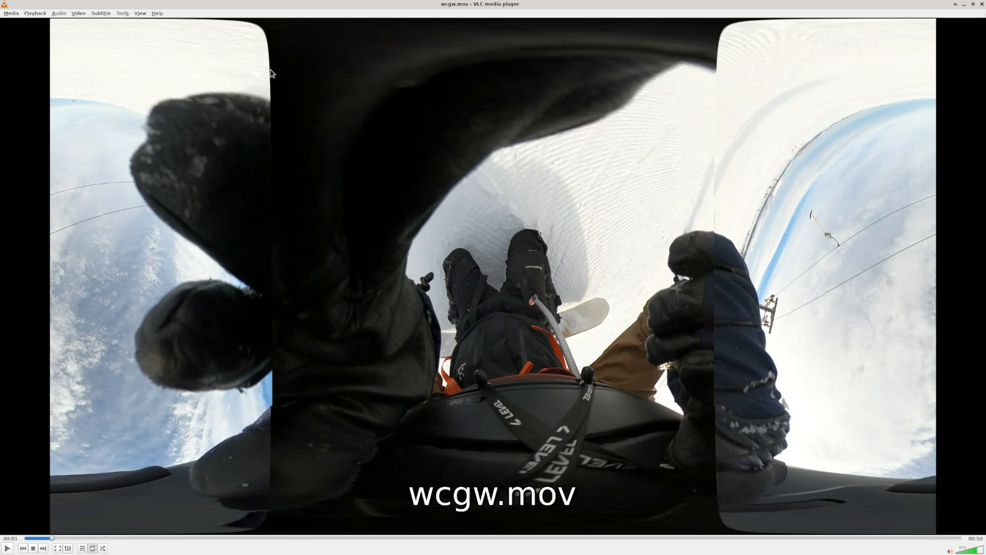
mouse_move(709, 181)
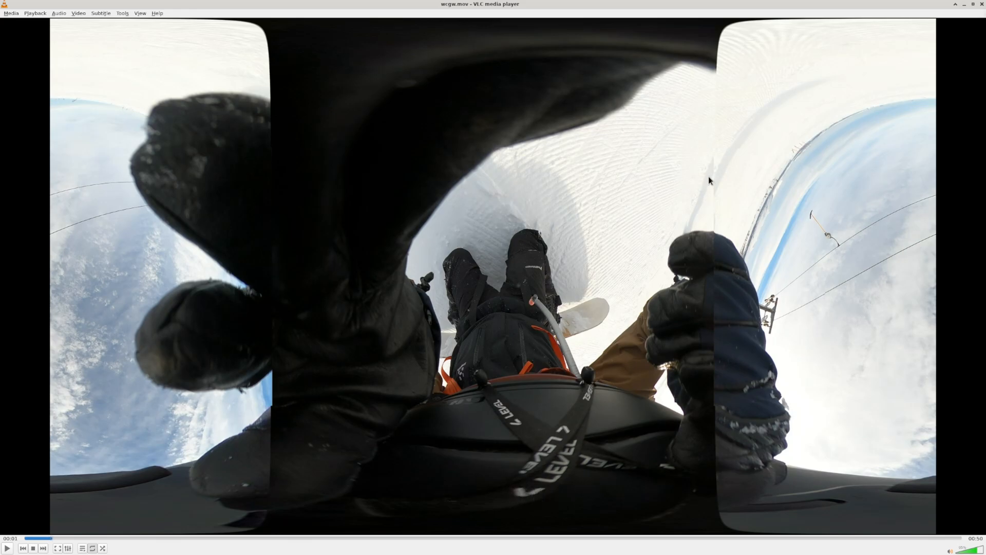
mouse_move(969, 20)
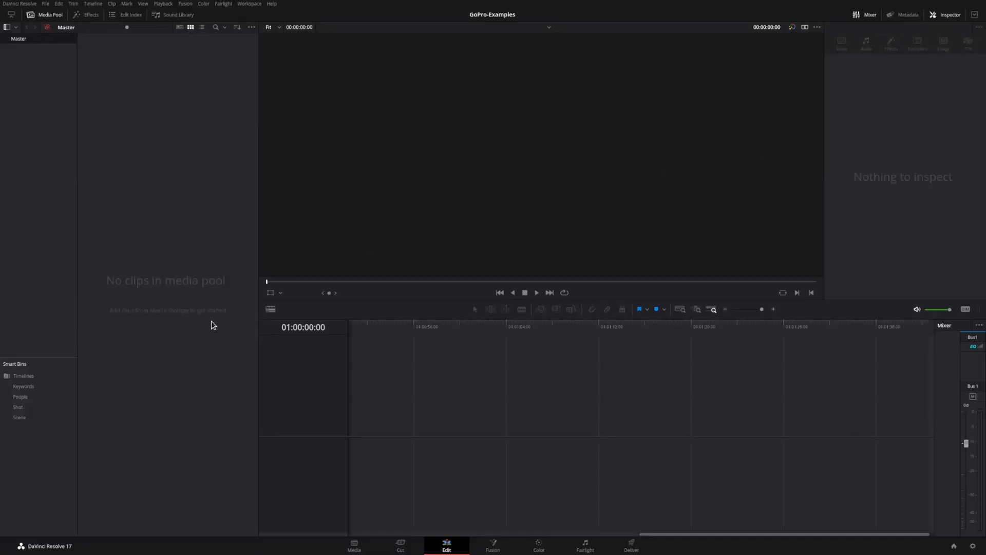
- Import wcgw.mov via the Media Pool and view it on the Fusion page
right_click(212, 325)
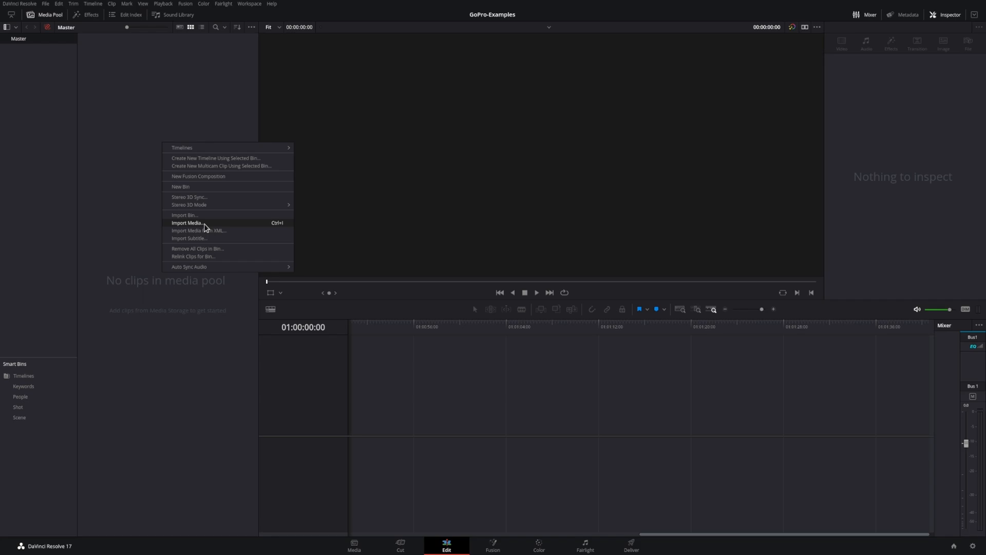
left_click(187, 222)
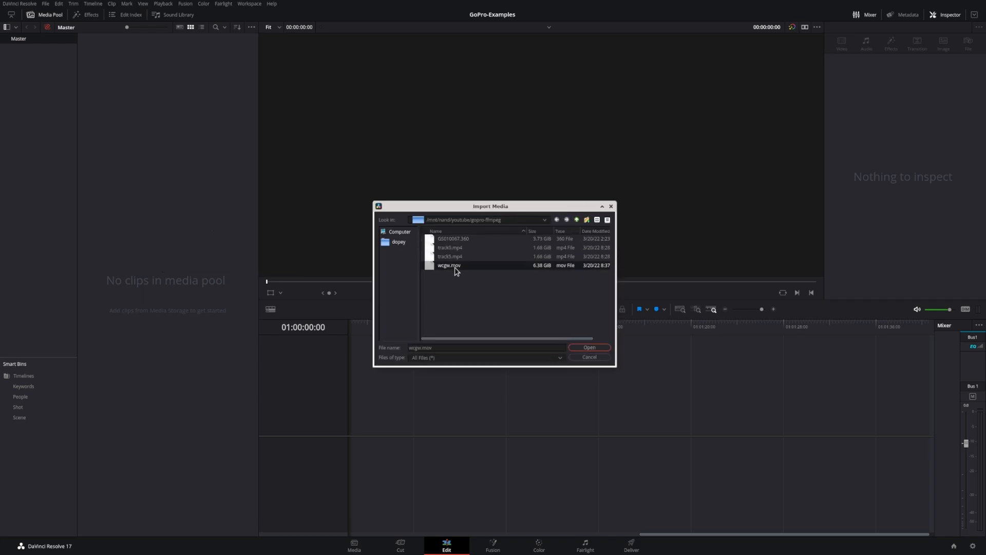
left_click(588, 348)
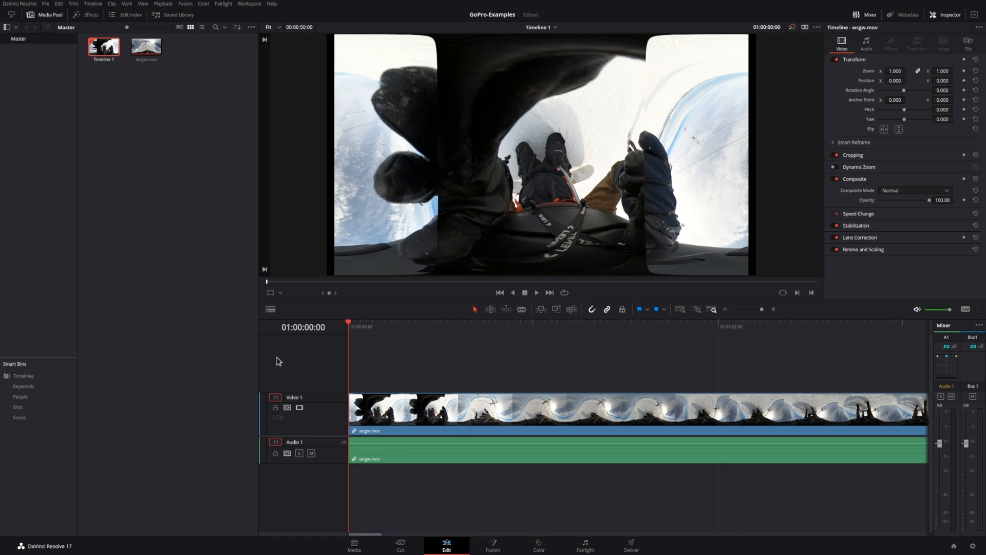
left_click(493, 546)
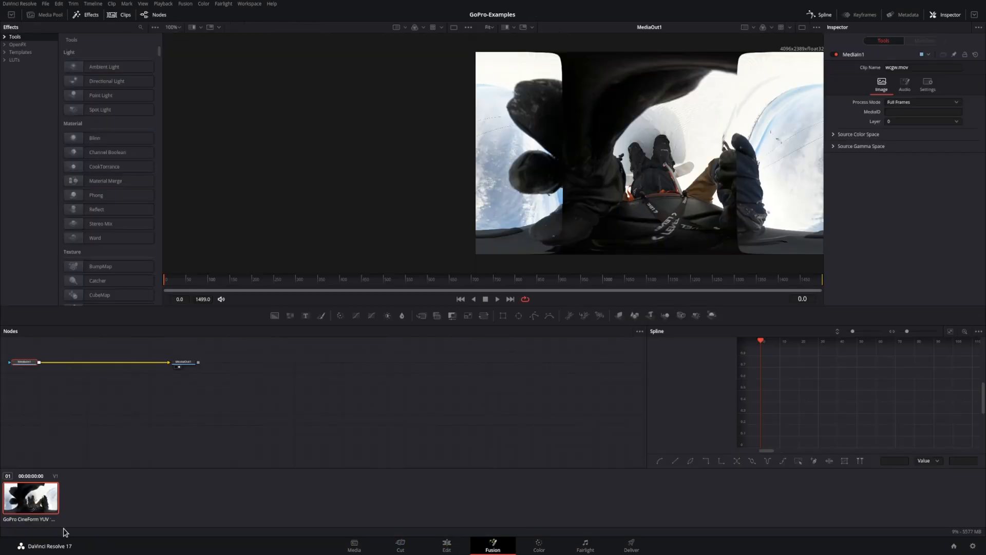
- Add kvrReframe360Ultra (Field of View 0.28, Pitch 40.4) and play the tiny-planet reframe
left_click(24, 362)
type("360")
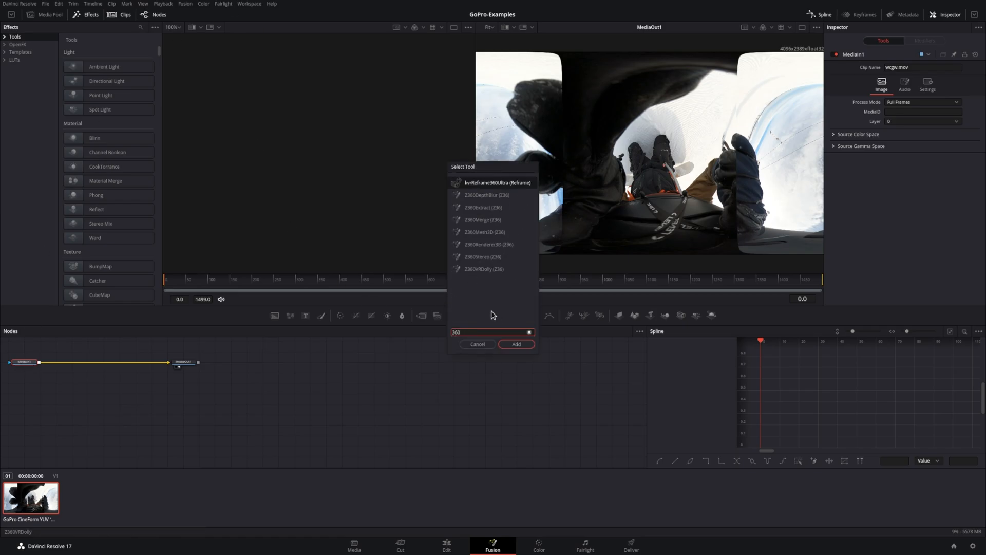
left_click(516, 344)
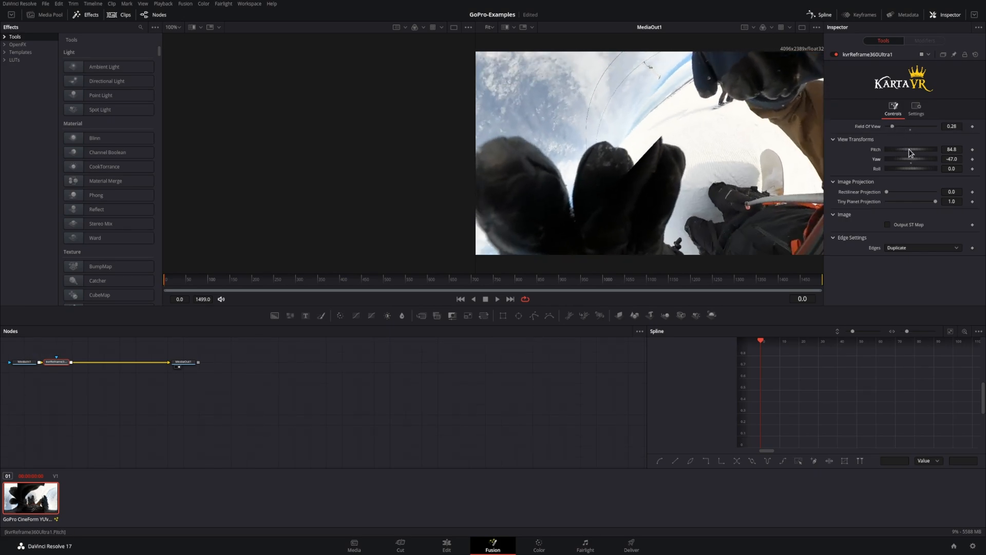
left_click(496, 299)
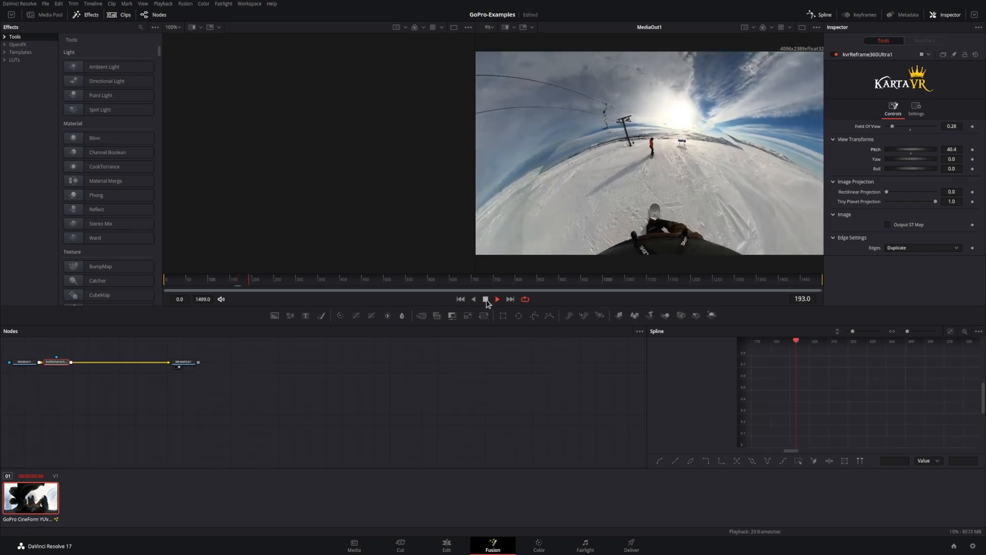
left_click(485, 299)
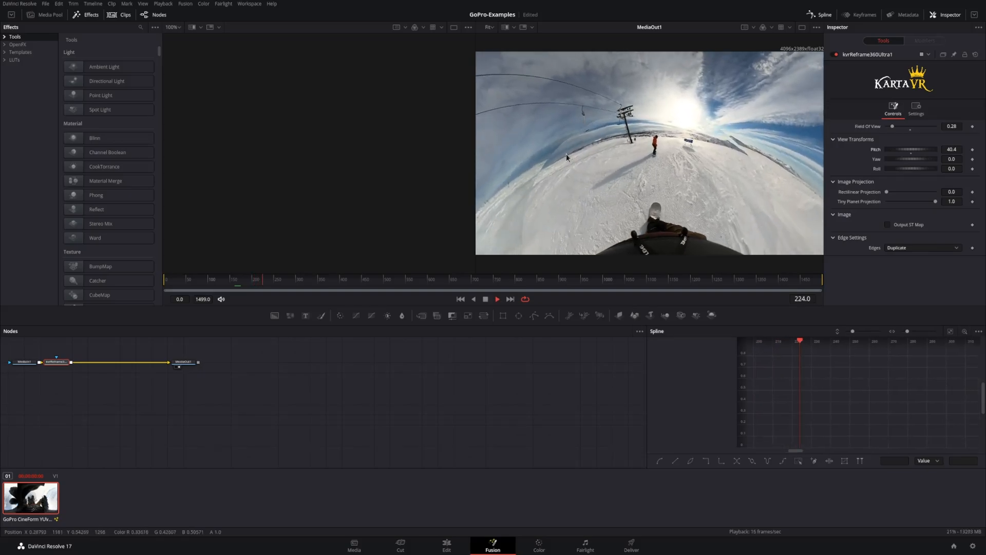
left_click(485, 299)
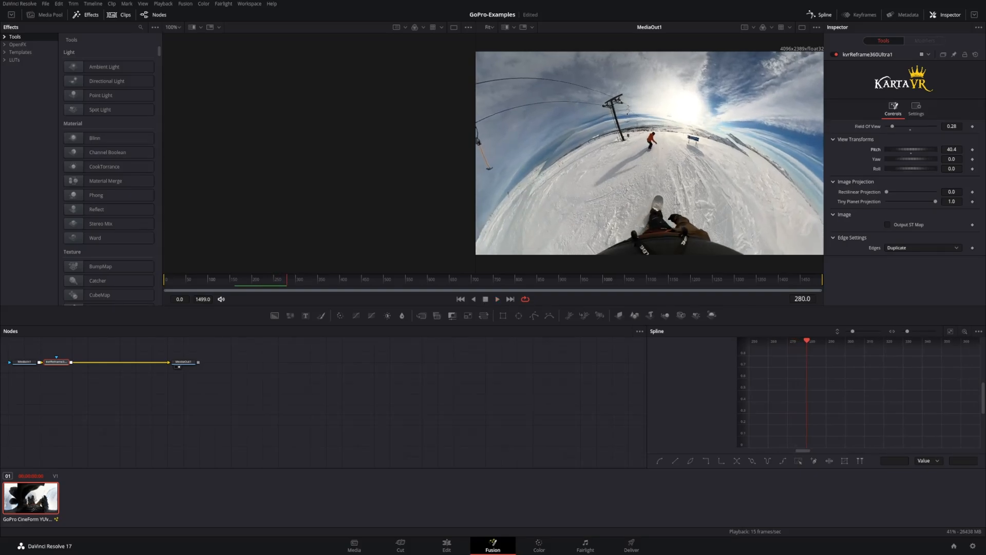
mouse_move(248, 482)
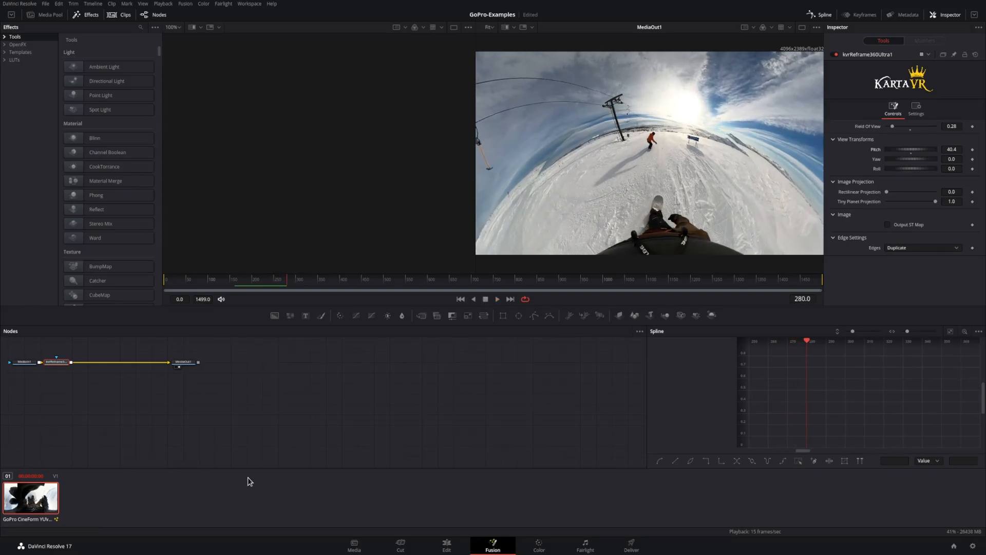
left_click(446, 544)
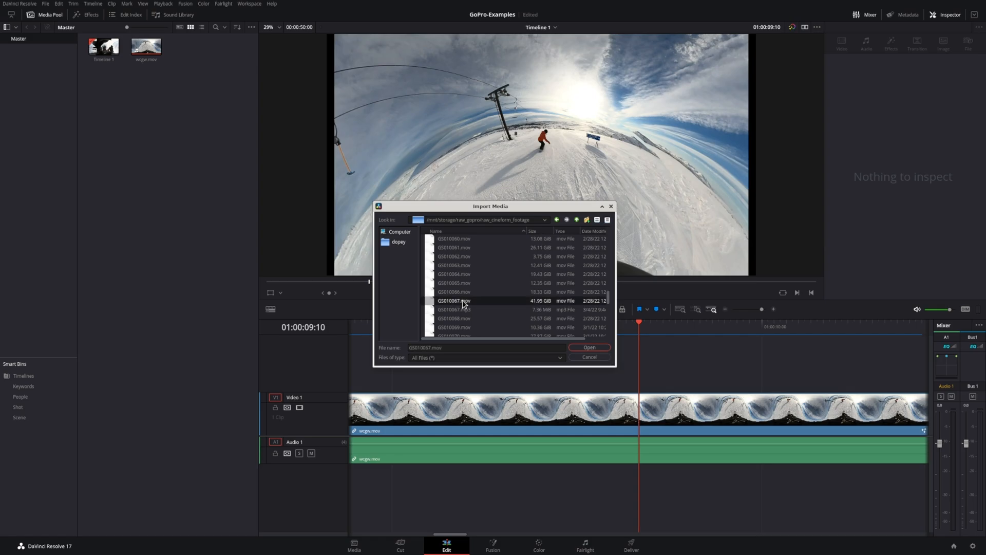
- Import GS010067.mov and take the new clip into the Fusion page
left_click(589, 348)
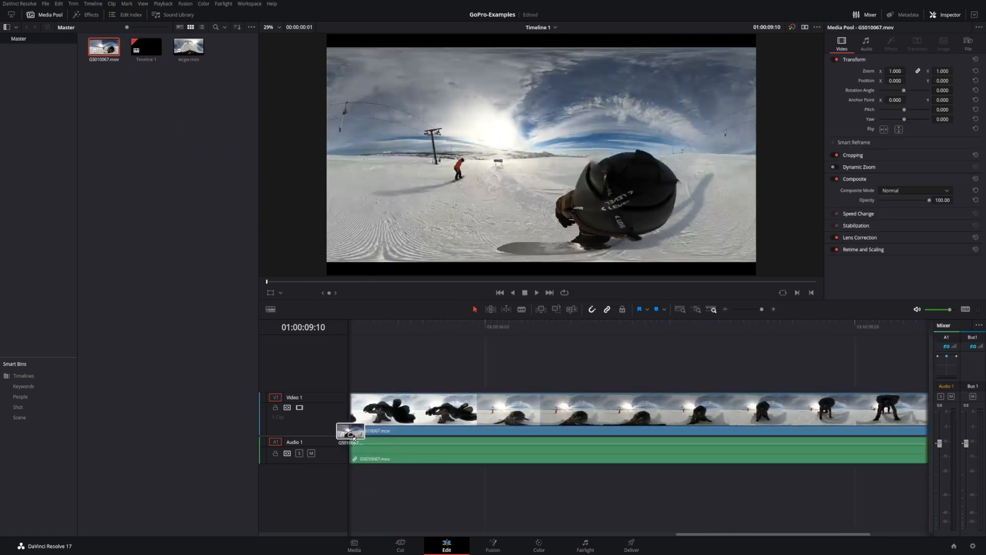
left_click(493, 546)
type("360")
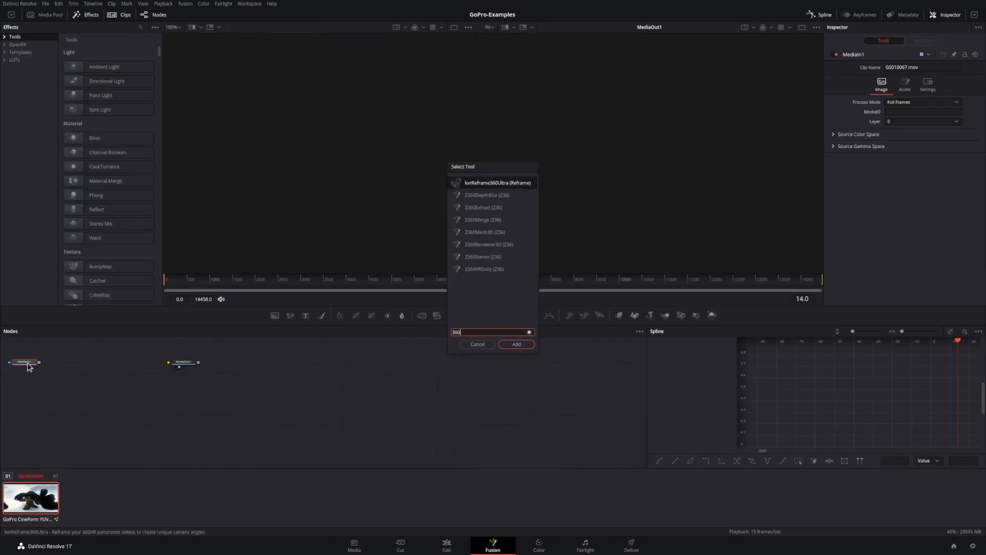
- Add kvrReframe360Ultra, view MediaOut1, and play then stop the GS010067 tiny-planet reframe
left_click(516, 345)
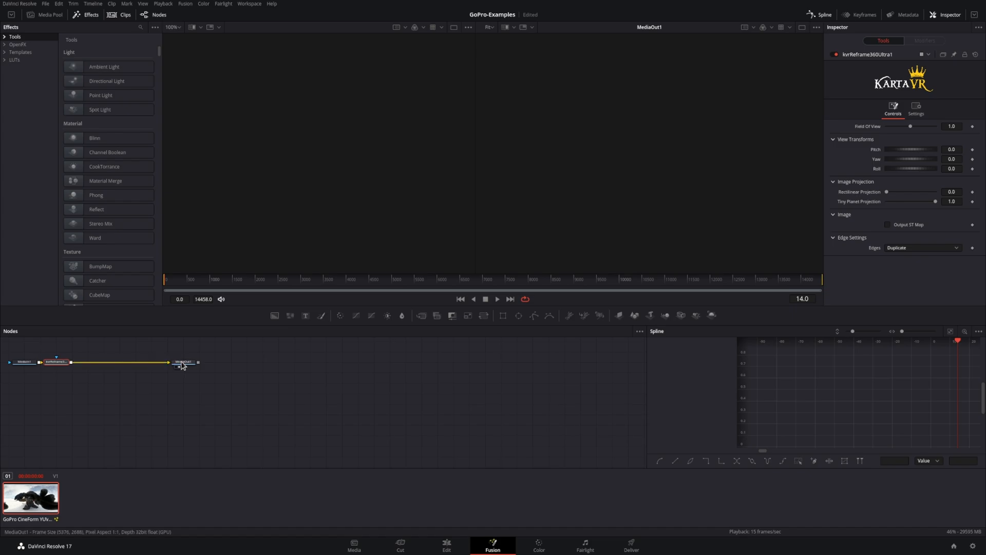
left_click(56, 362)
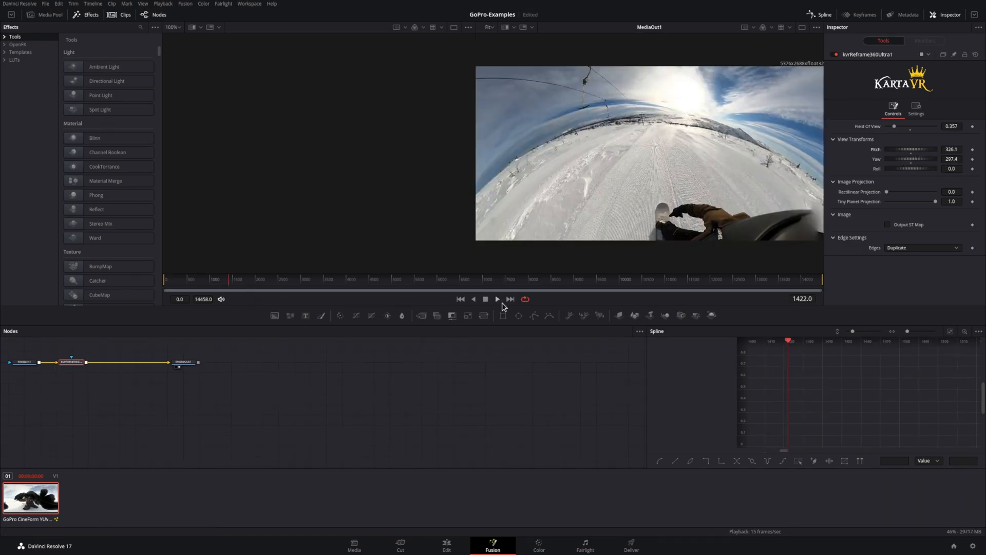
left_click(497, 299)
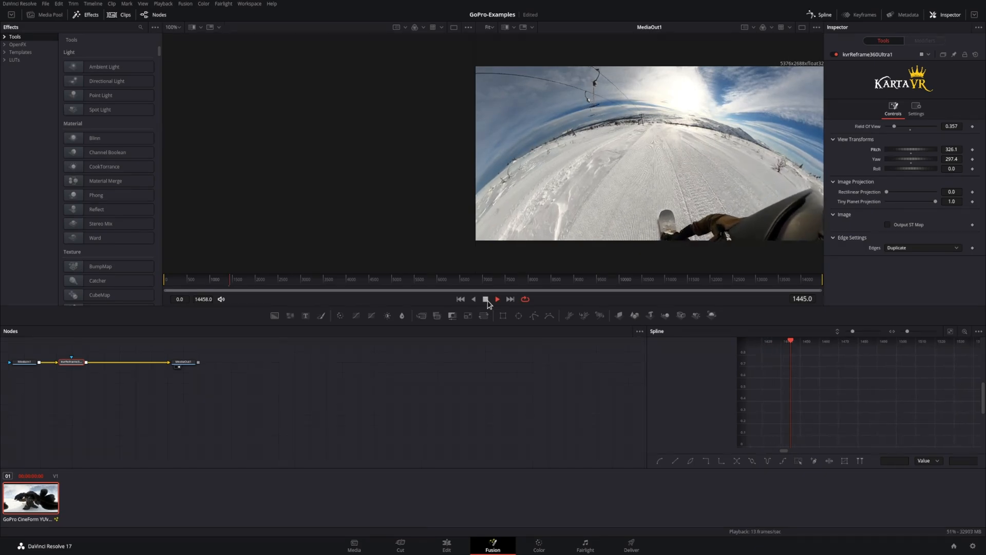
left_click(497, 299)
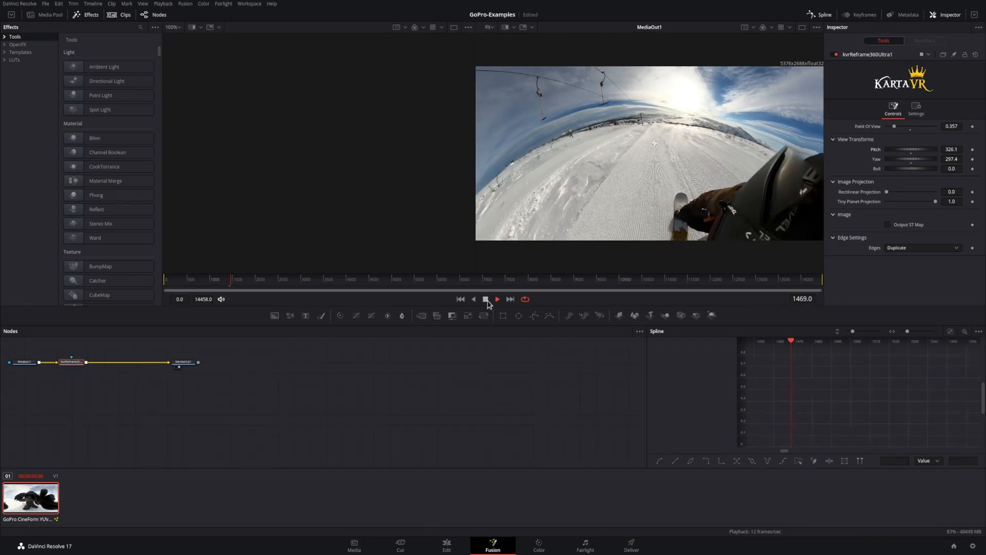
left_click(496, 300)
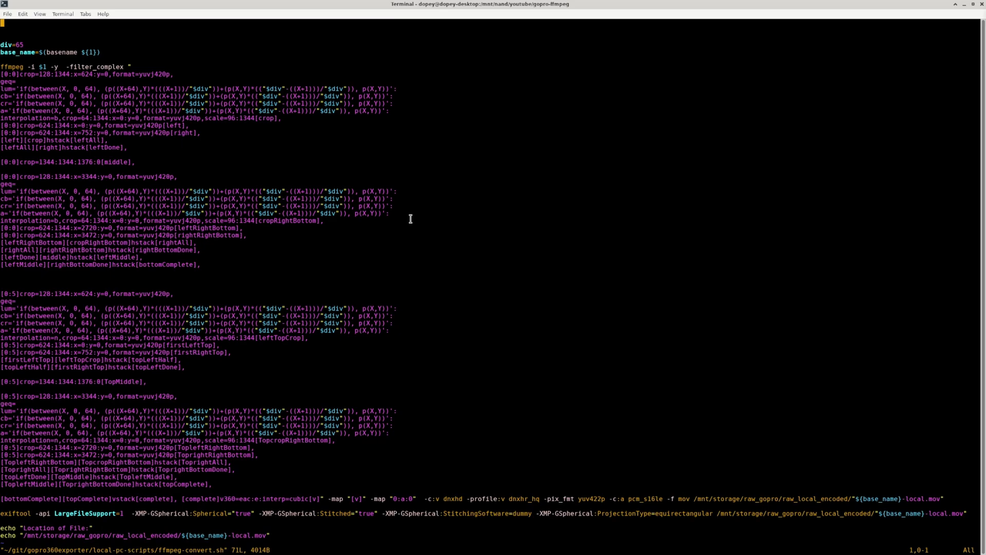
mouse_move(153, 244)
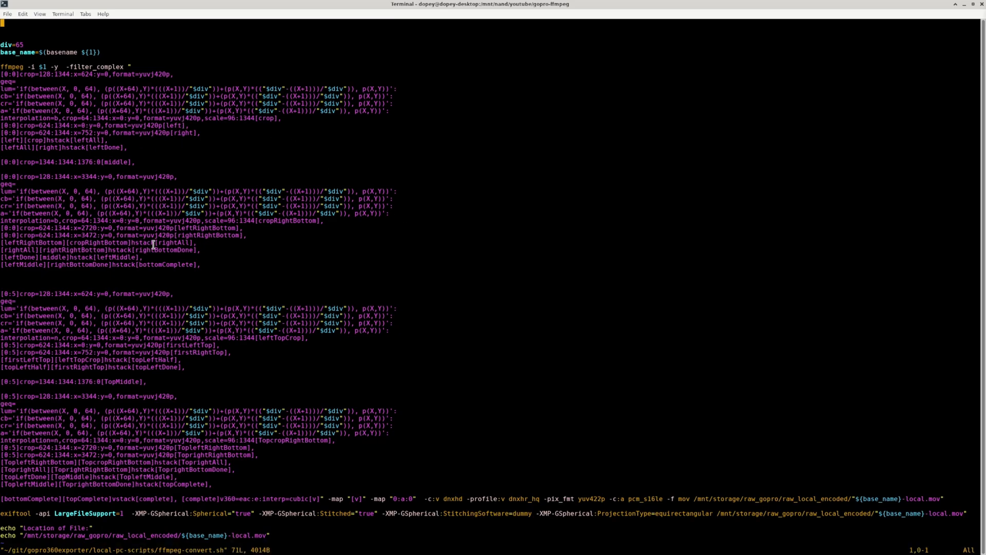
mouse_move(221, 434)
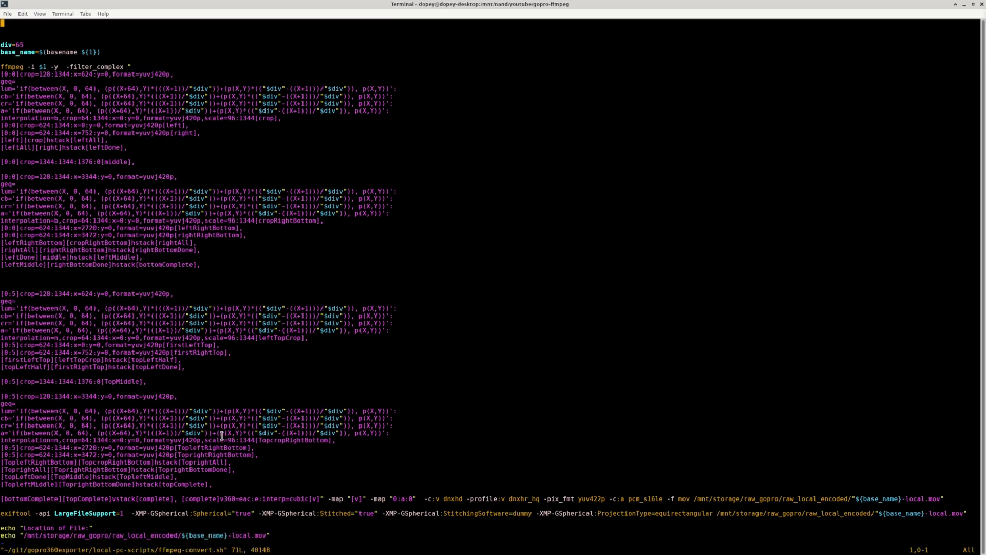
- Review ffmpeg-convert.sh in vim, covering its filter_complex and exiftool lines
double_click(226, 499)
type("/home/dopey/git/gopro360exporter/local-pc-scripts/ffmpeg-convert.sh GS")
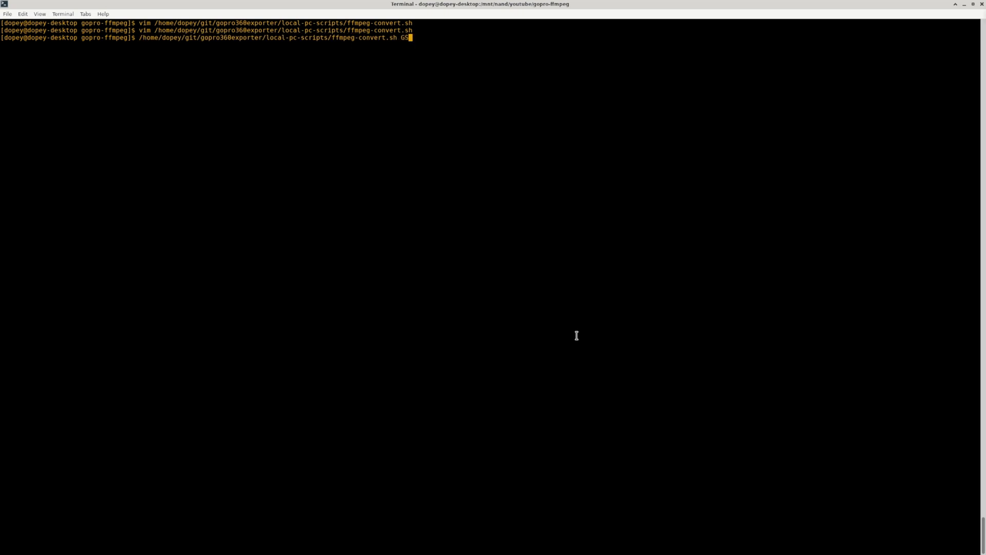
- Run ffmpeg-convert.sh to make GS010067.360-local.mov, preview it in VLC, then open it in Fusion
key("Return")
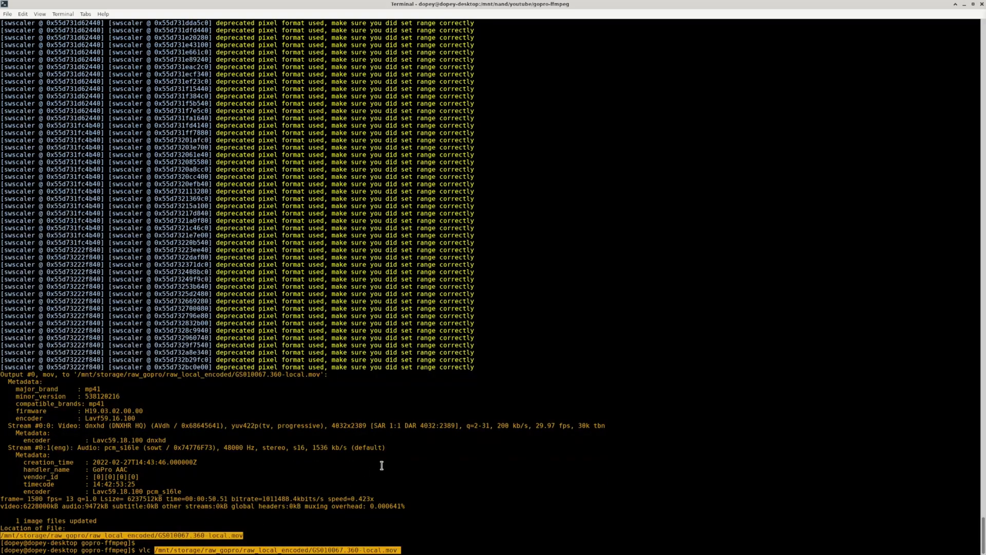
key("Return")
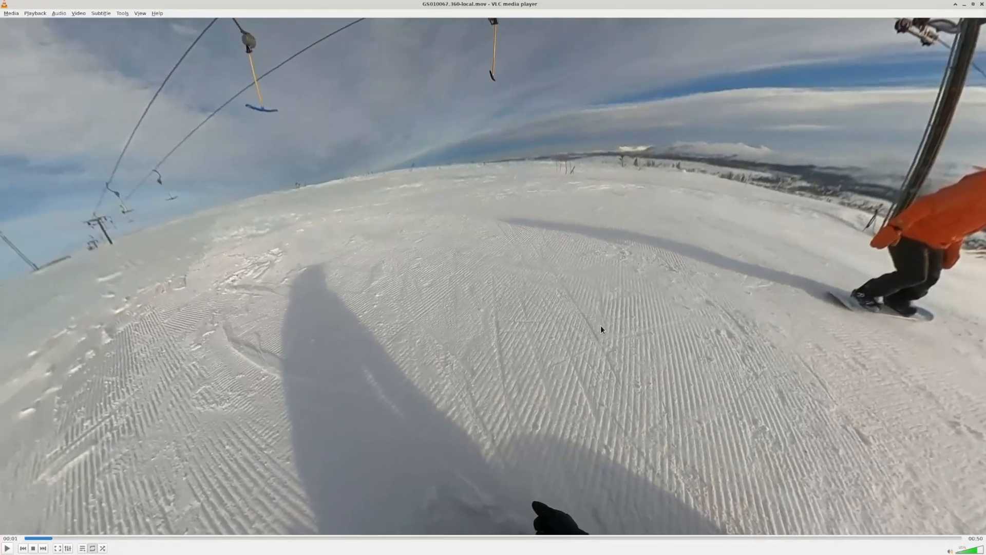
left_click(157, 539)
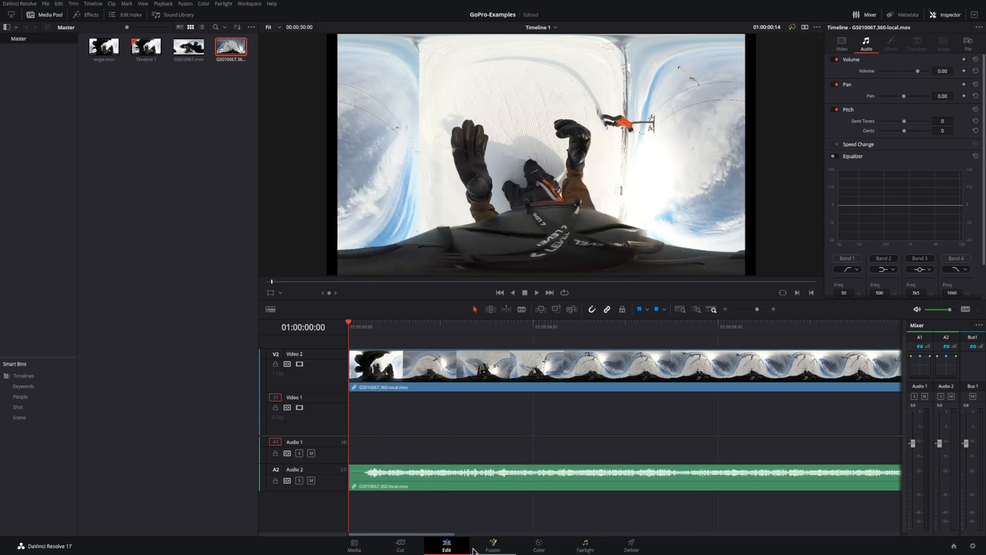
left_click(493, 546)
type("360")
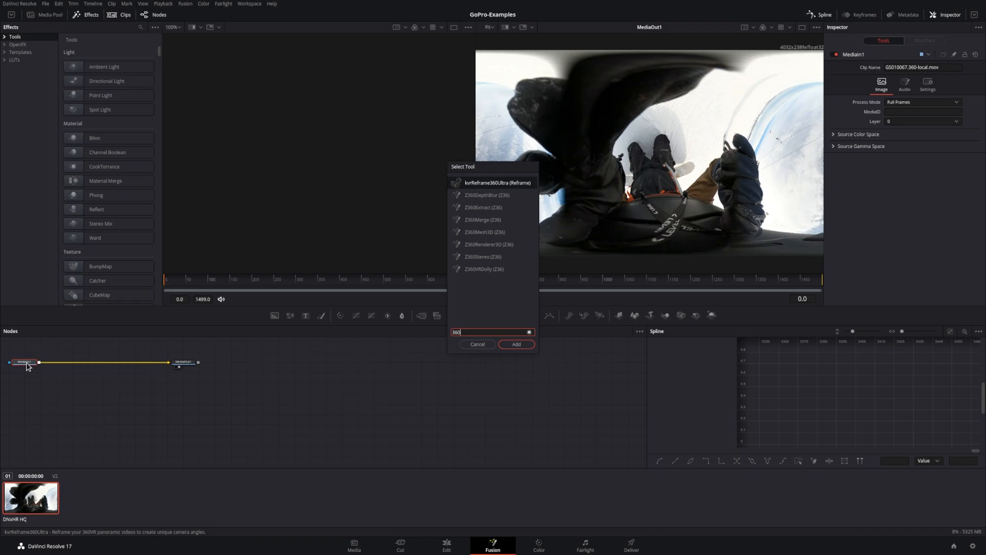
- Add kvrReframe360Ultra with Pitch 30 and Field of View 0.68, then play it
left_click(516, 344)
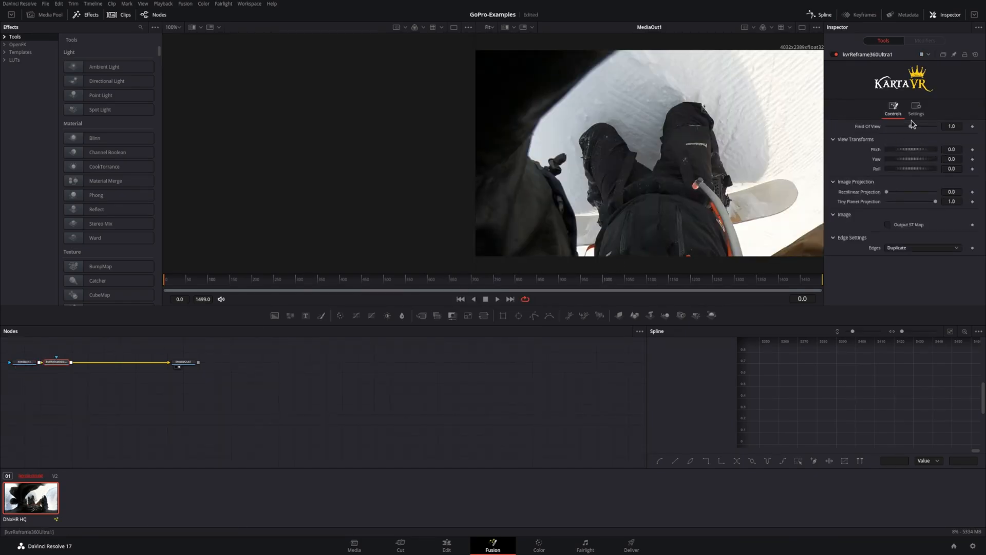
left_click(497, 299)
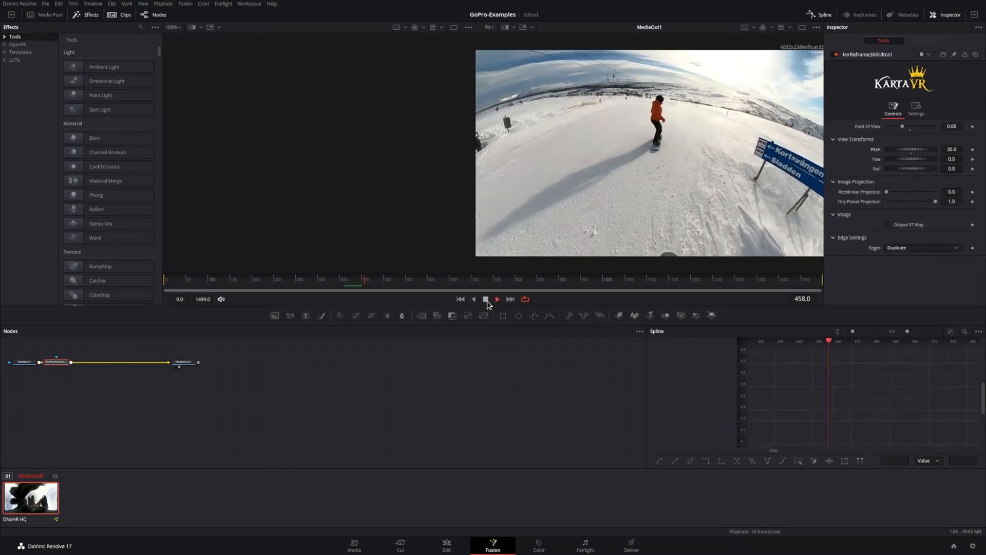